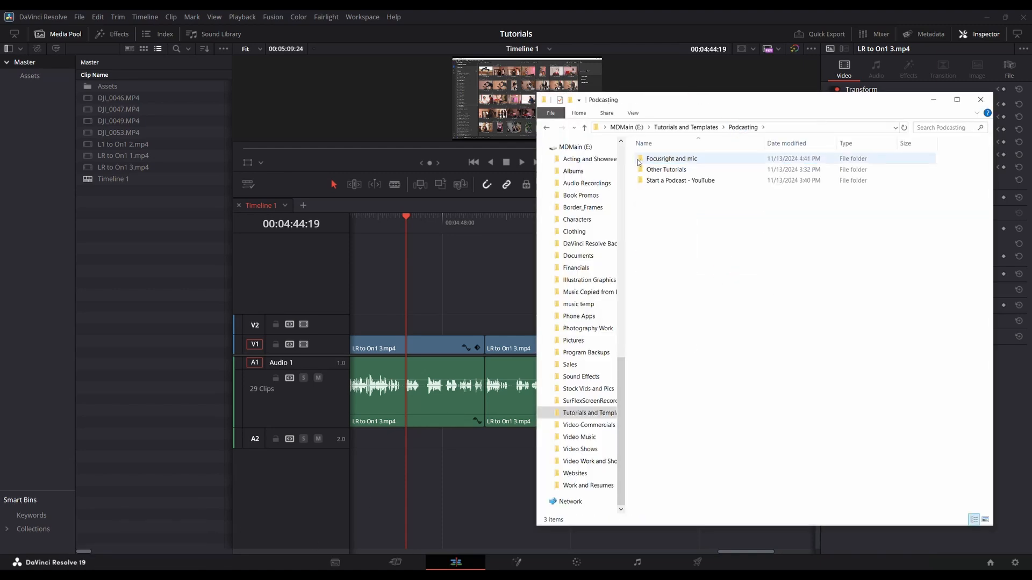
- Select the Focusright and mic folder in Explorer's Podcasting folder
left_click(670, 158)
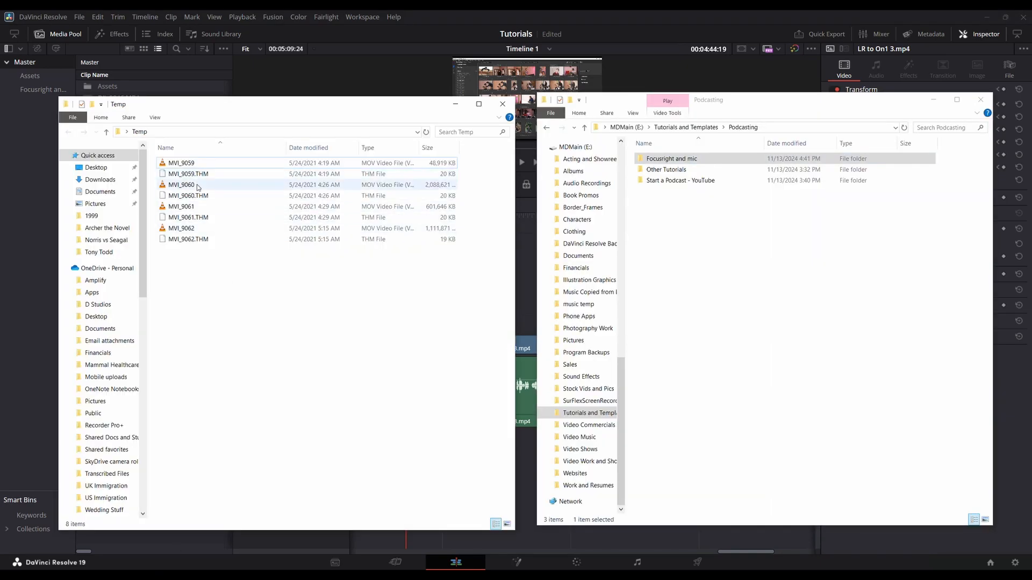
- Select the MVI_9059 and MVI_9060 clips in the Temp folder
left_click(181, 162)
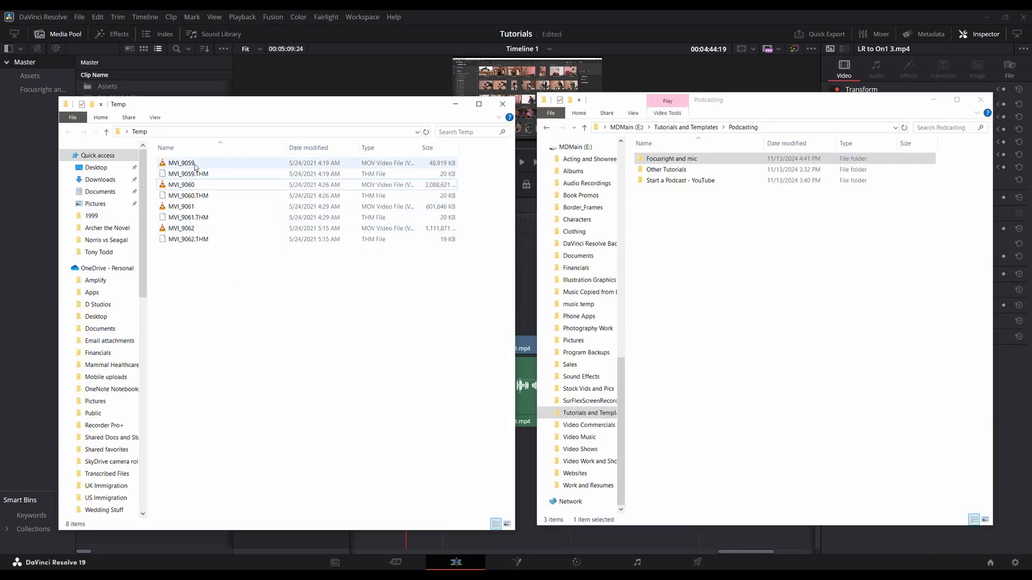
left_click(181, 184)
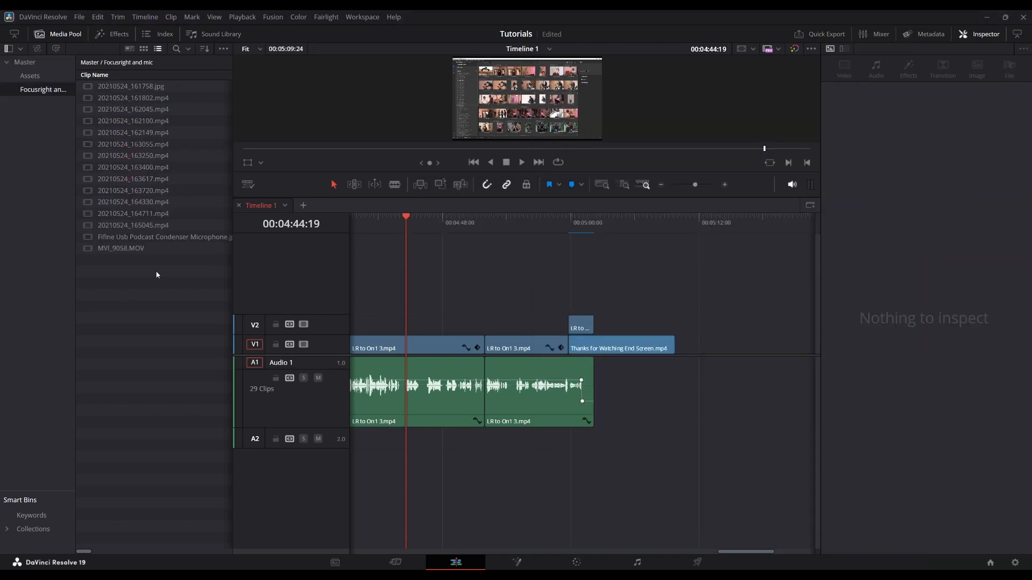
mouse_move(156, 348)
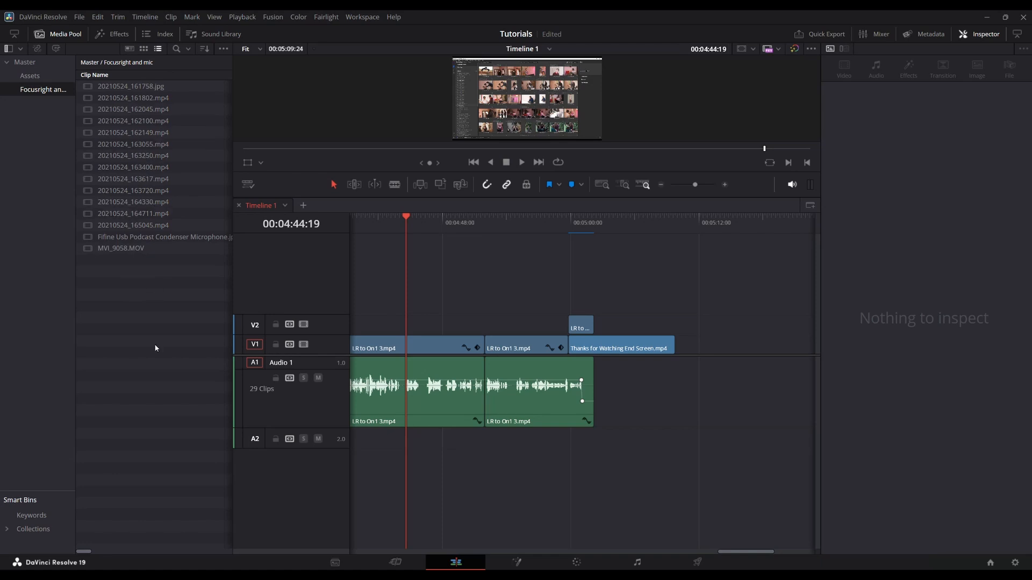
mouse_move(217, 513)
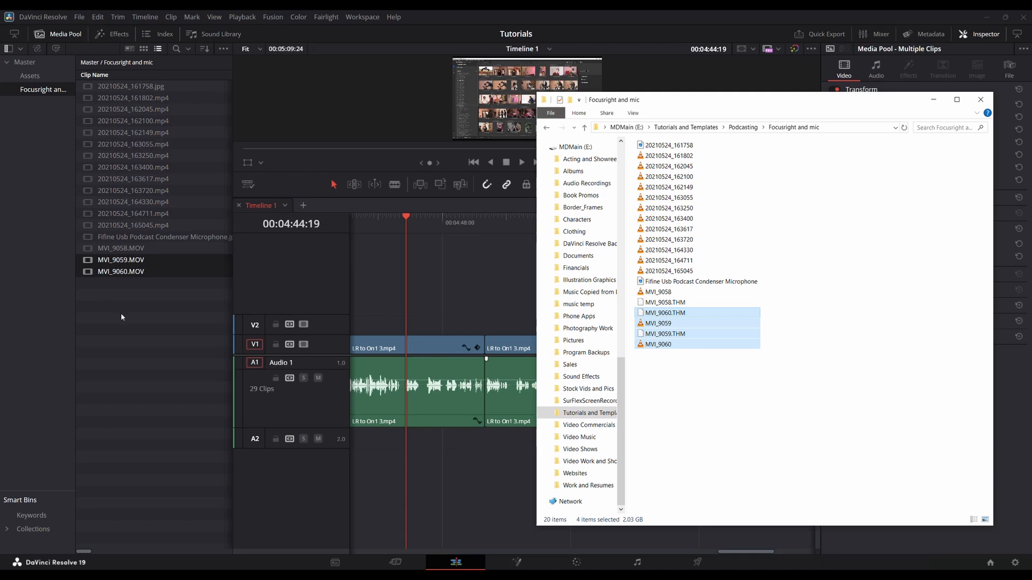
- Switch back to the Resolve project after moving the clips on disk
left_click(979, 99)
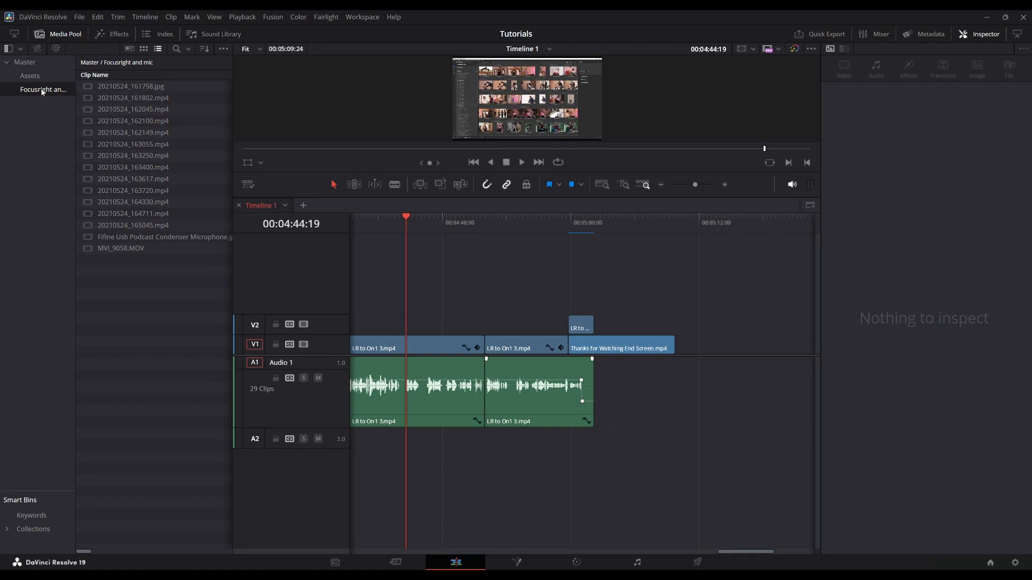
- Resync the Focusright and mic bin so MVI_9059 and MVI_9060 appear
right_click(42, 91)
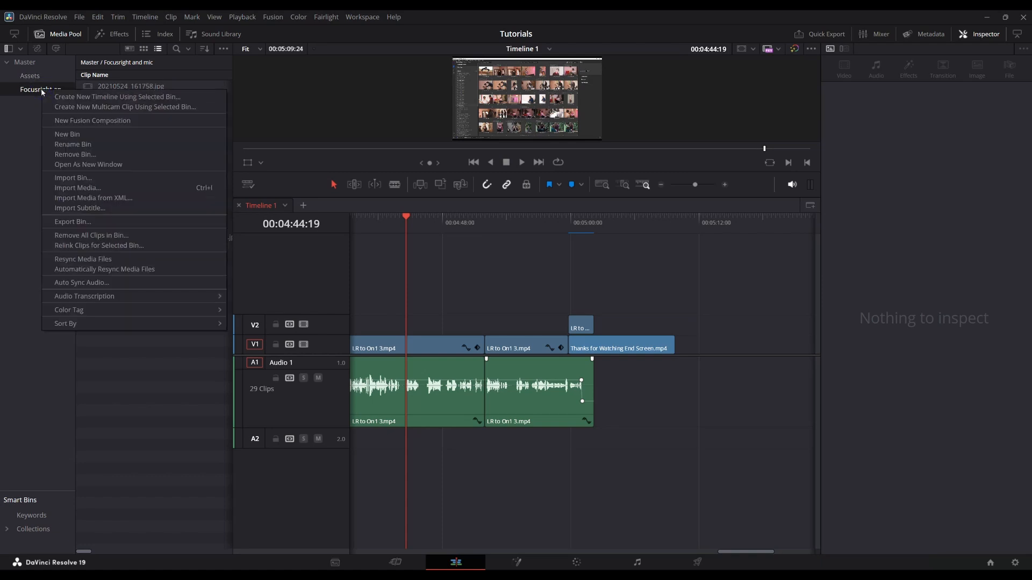
mouse_move(82, 258)
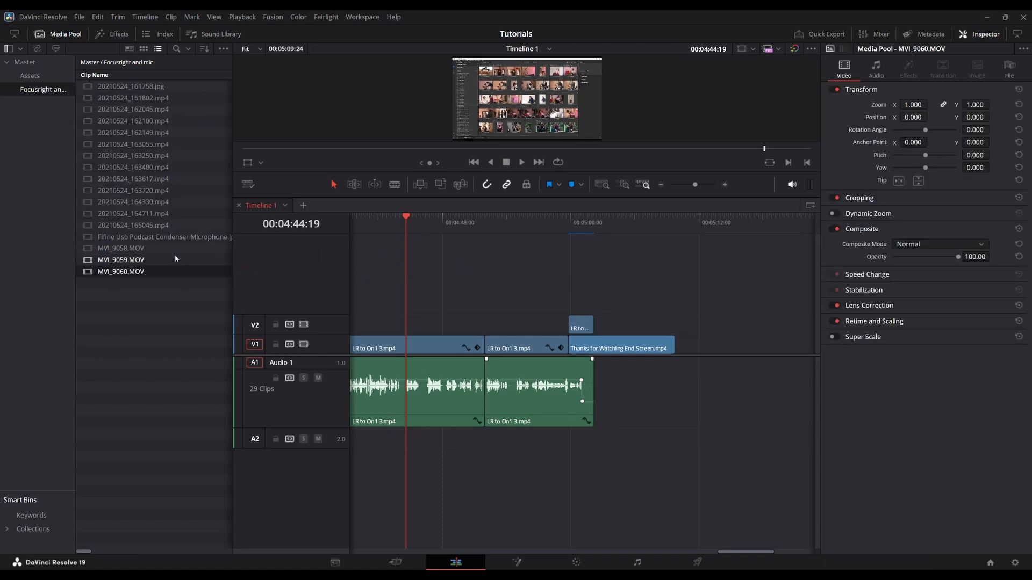
left_click(120, 272)
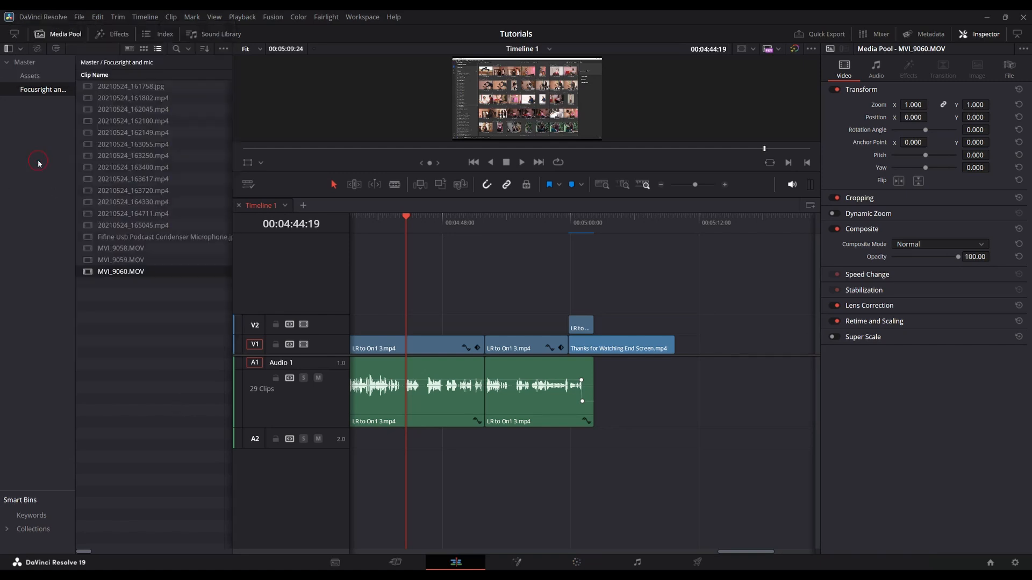
- Turn on Automatically Resync Media Files for the Focusright and mic bin
left_click(133, 167)
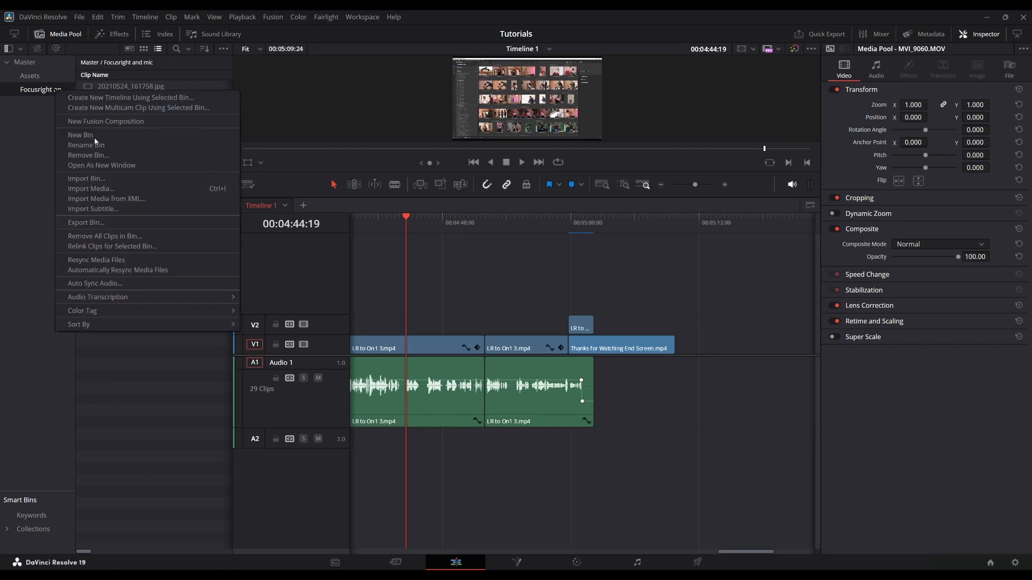
mouse_move(117, 271)
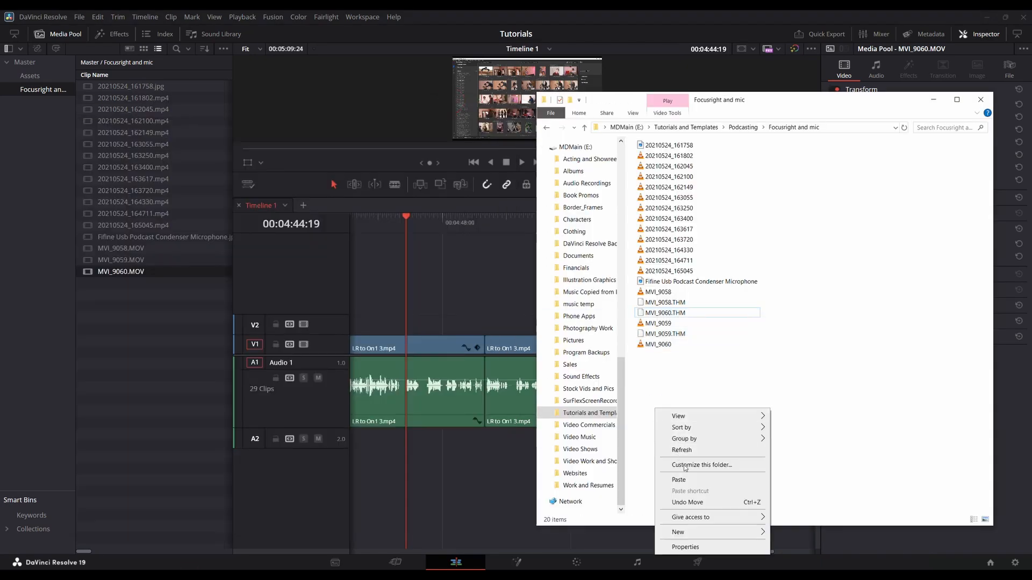
- Paste the copied camera clips into the Focusright and mic folder
left_click(679, 479)
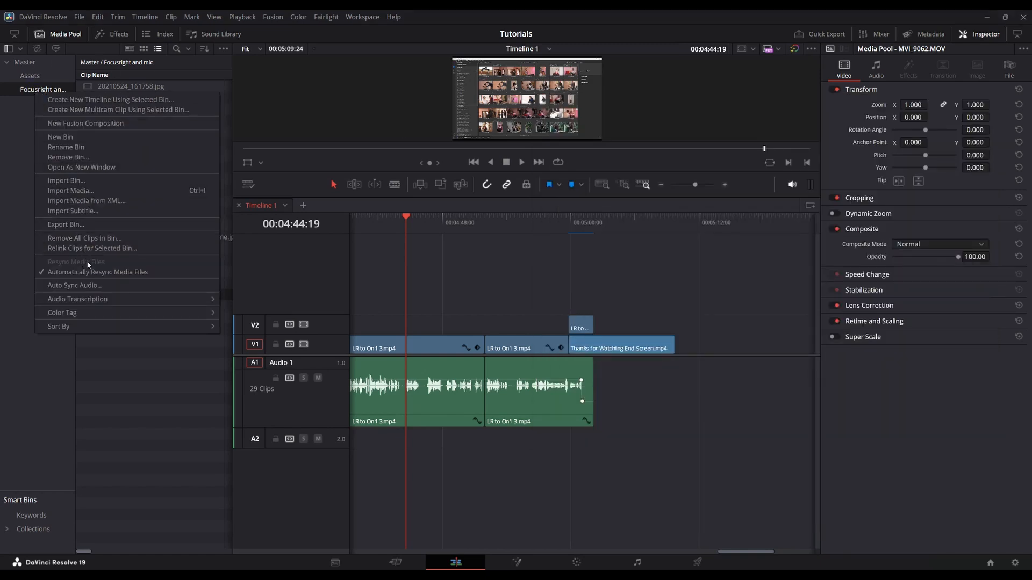
mouse_move(139, 421)
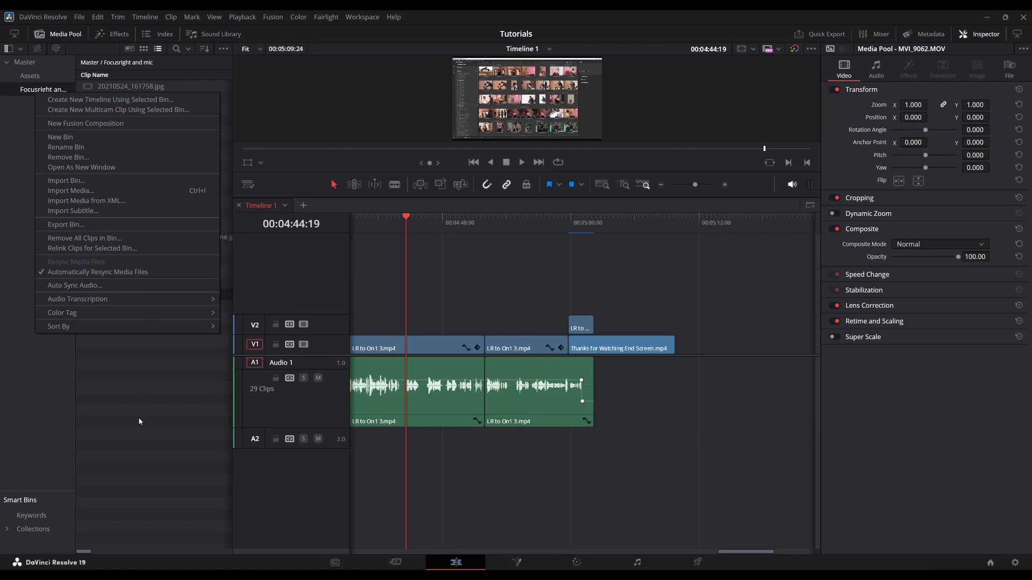